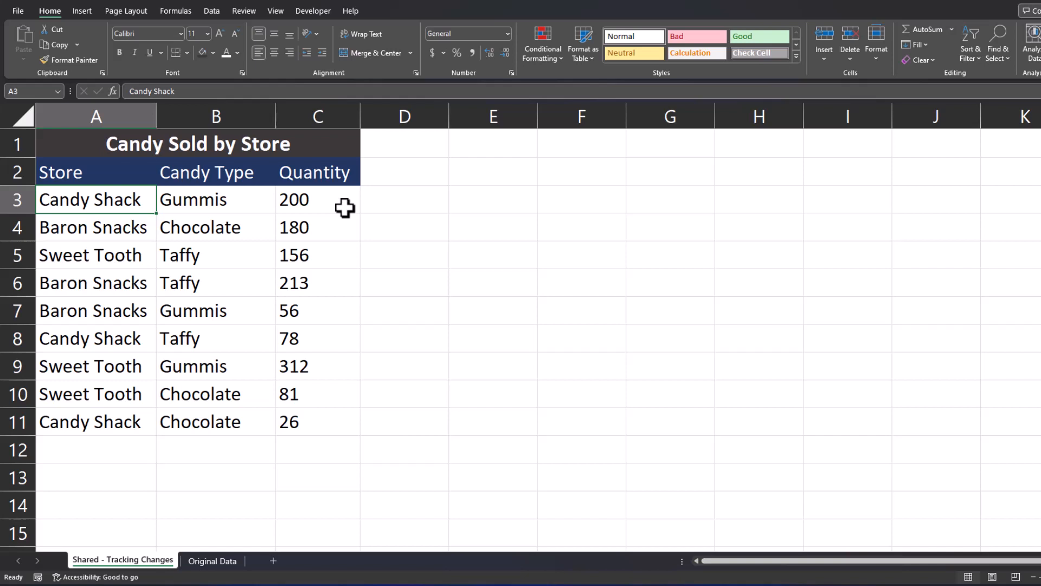
Step: Check the Candy Shack Gummis quantity stays 200 and review the Original Data sheet
double_click(316, 200)
type("205")
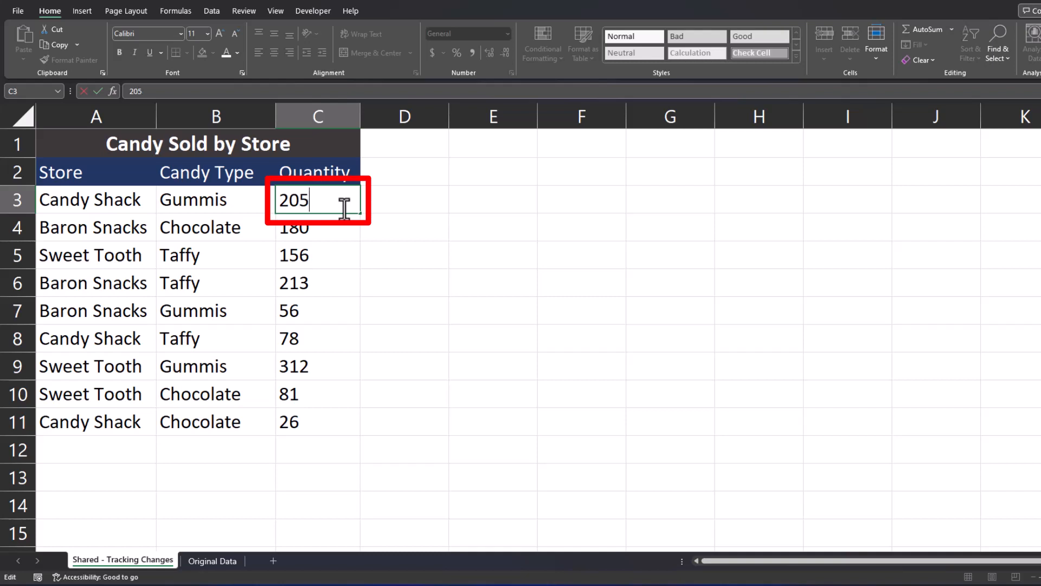
key("Enter")
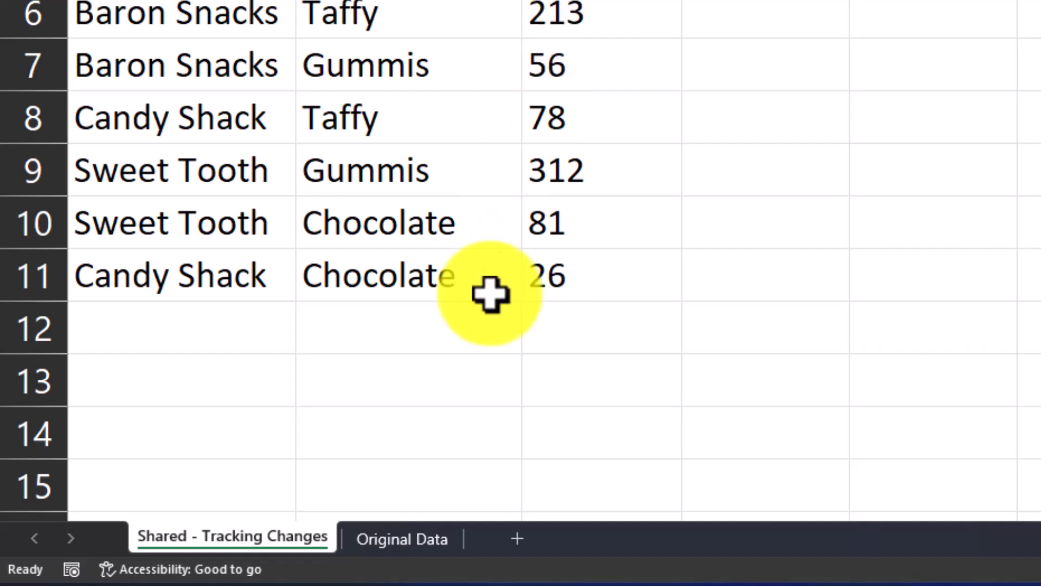
left_click(402, 537)
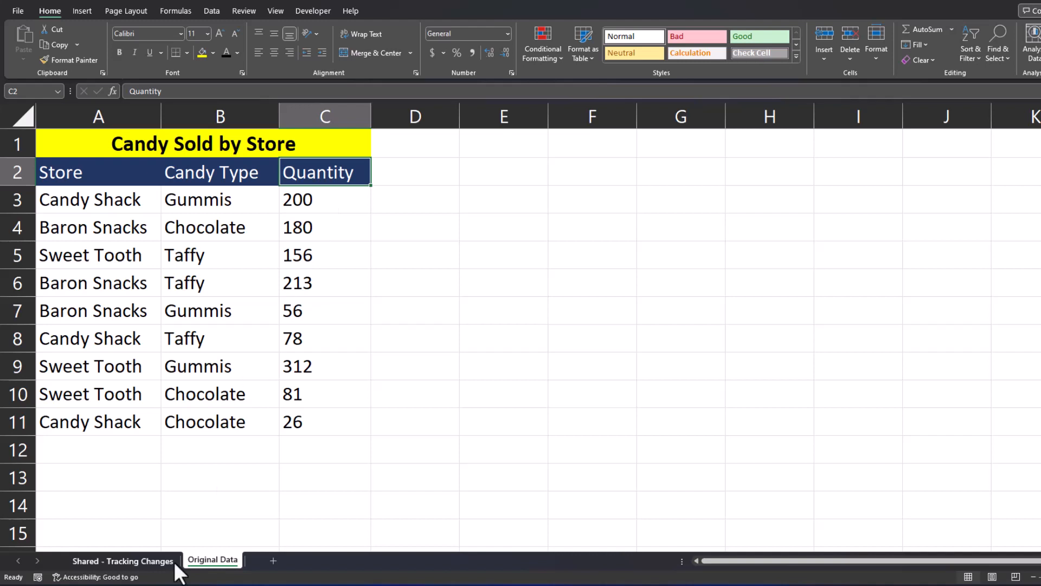
left_click(124, 560)
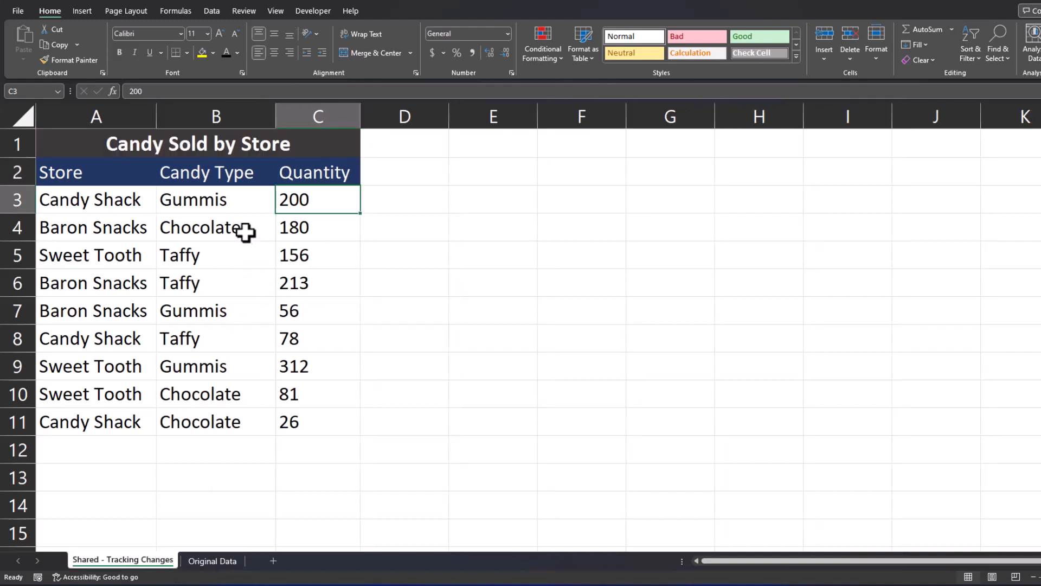
Step: Select the data rows A3:C11 and start a new conditional formatting rule
left_click_drag(318, 199, 318, 421)
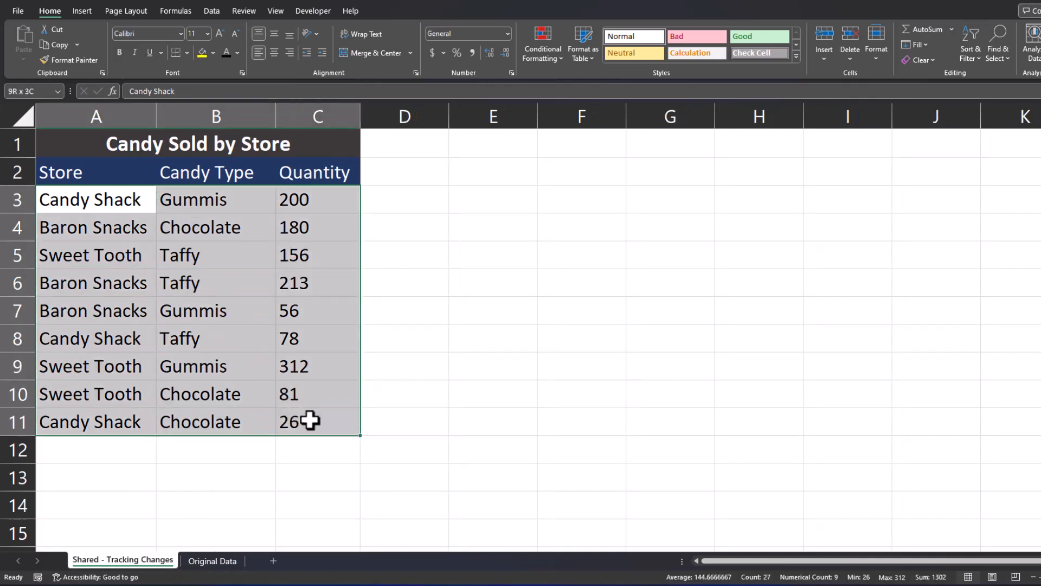
key("Ctrl+A")
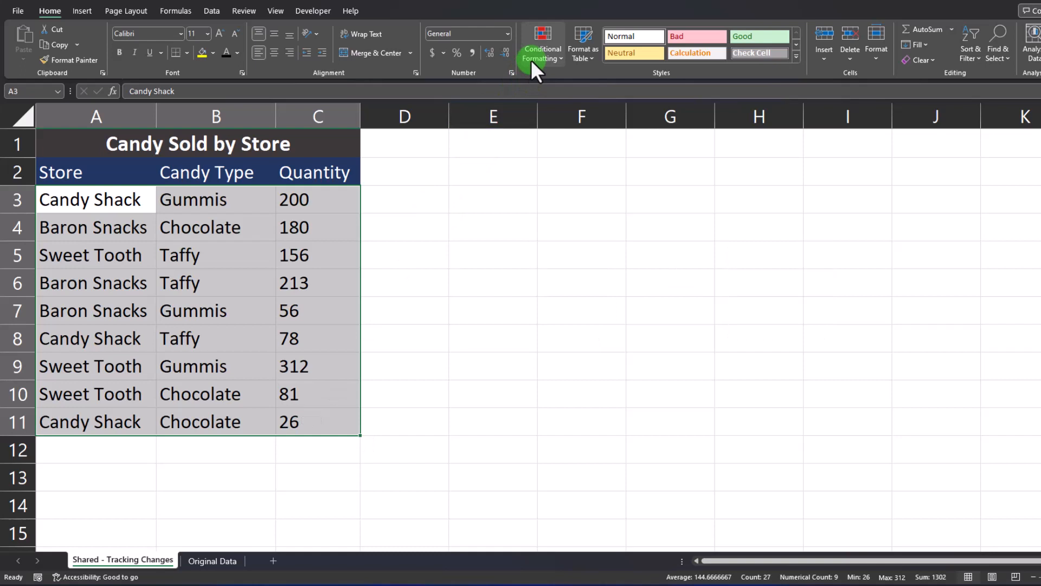
left_click(542, 38)
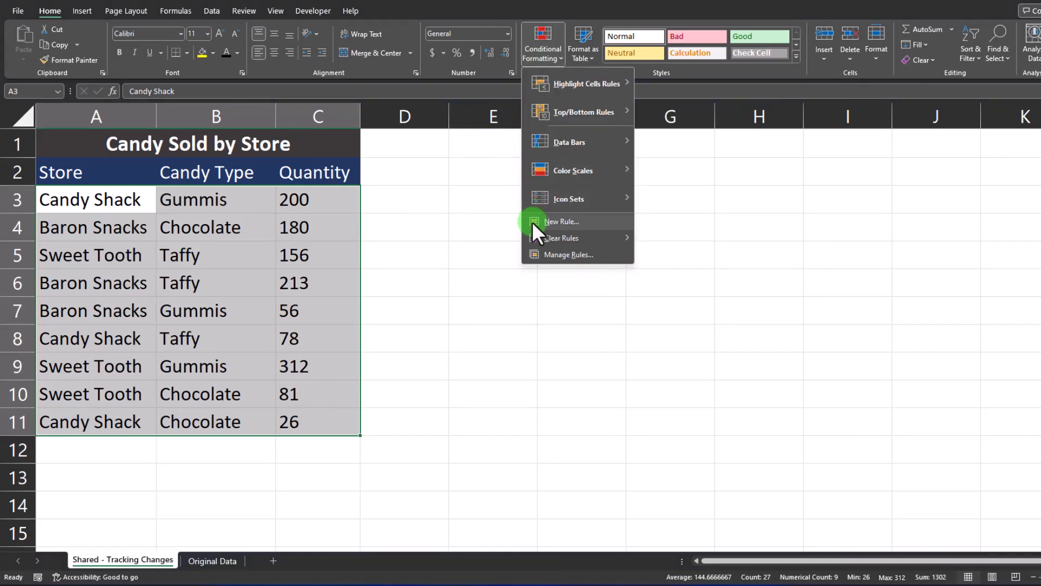
left_click(561, 221)
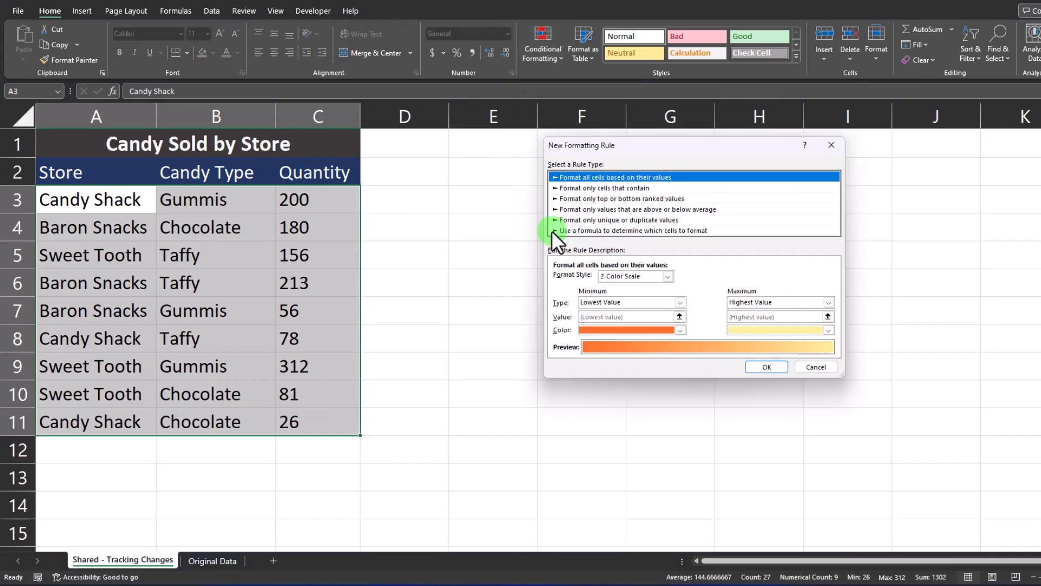
Step: Use a formula rule comparing relative A3 with 'Original Data'!A3, appending =false
left_click(634, 230)
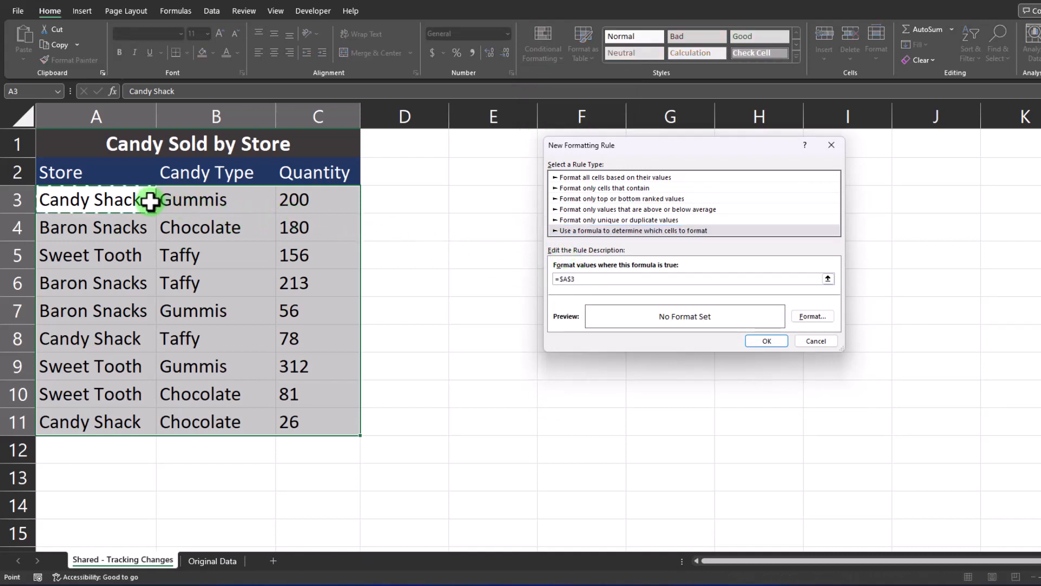
type("=A3")
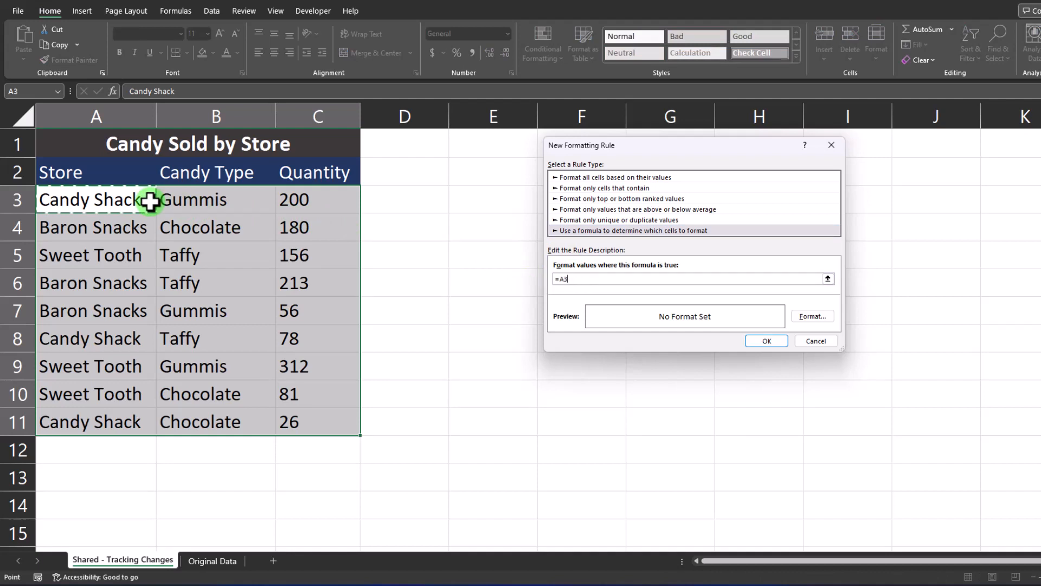
key("F4")
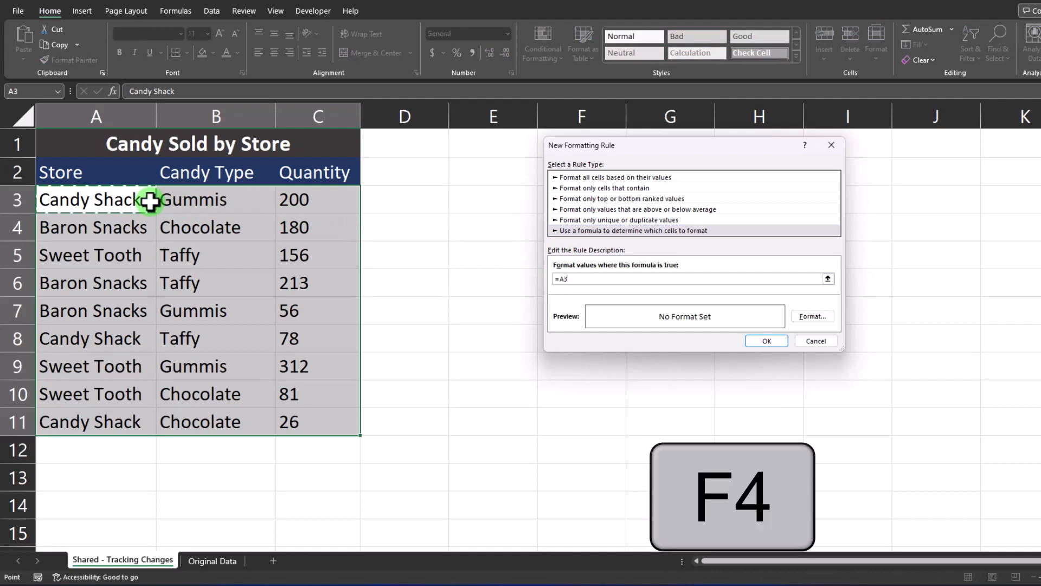
type("=")
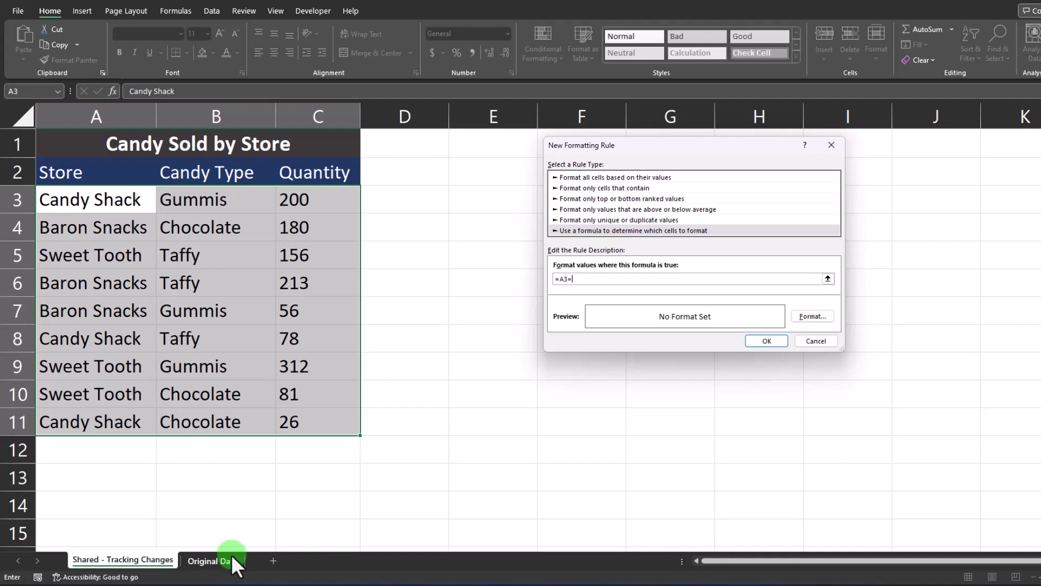
left_click(219, 559)
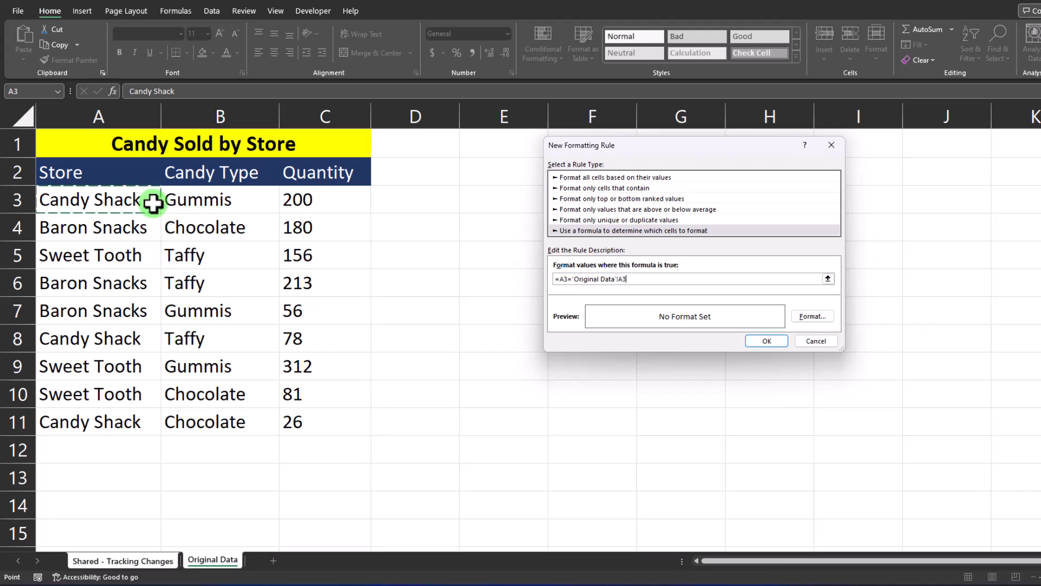
type("=false")
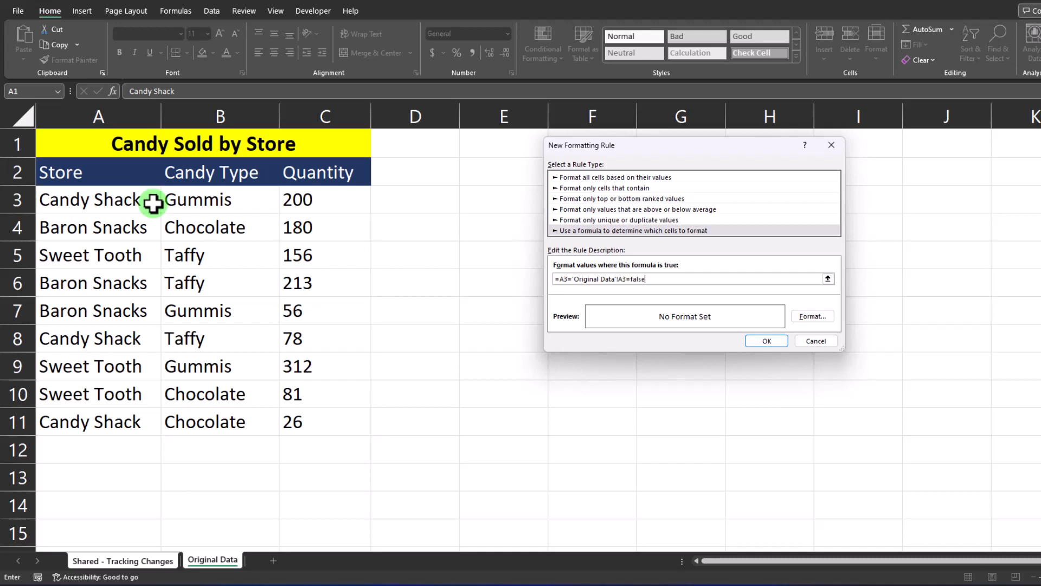
mouse_move(794, 308)
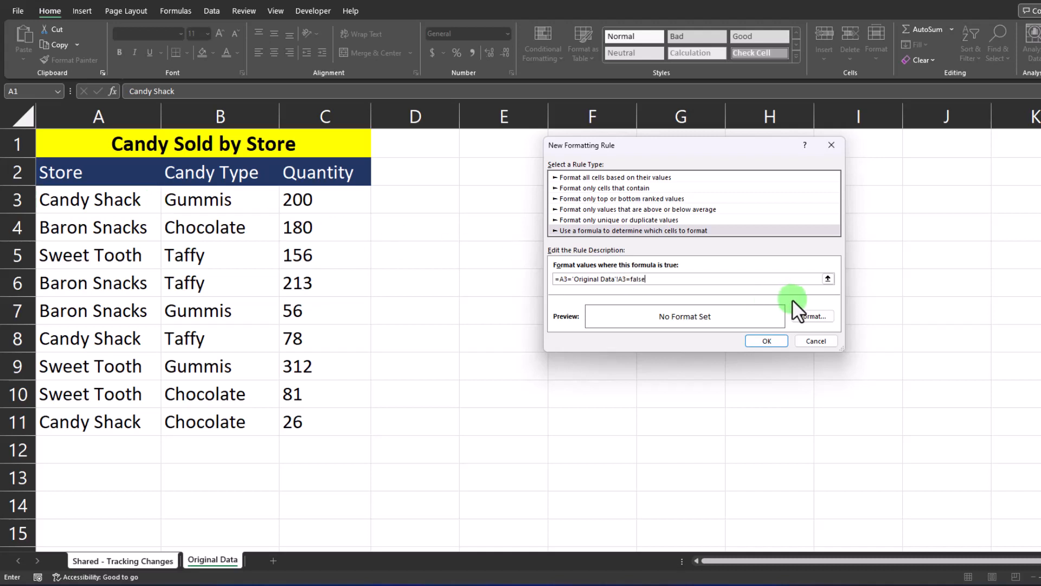
Step: Set the rule's format to red font on a yellow fill and confirm it
left_click(813, 317)
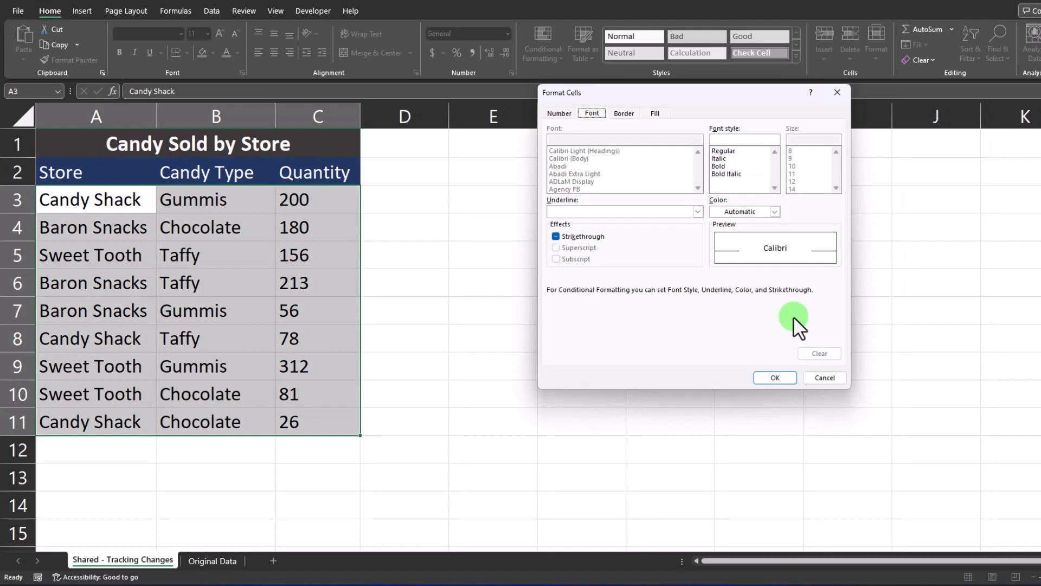
left_click(775, 212)
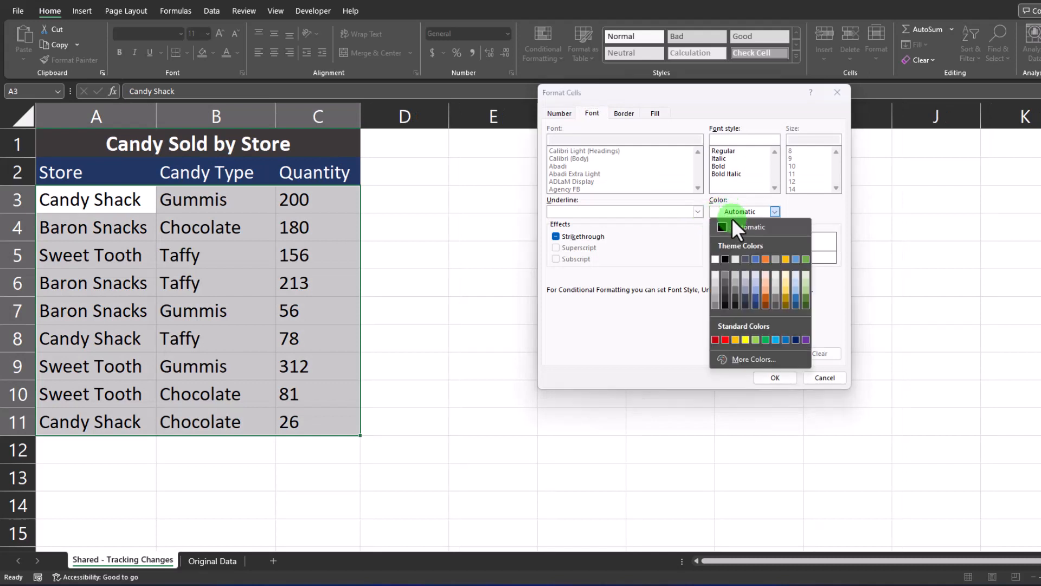
left_click(716, 339)
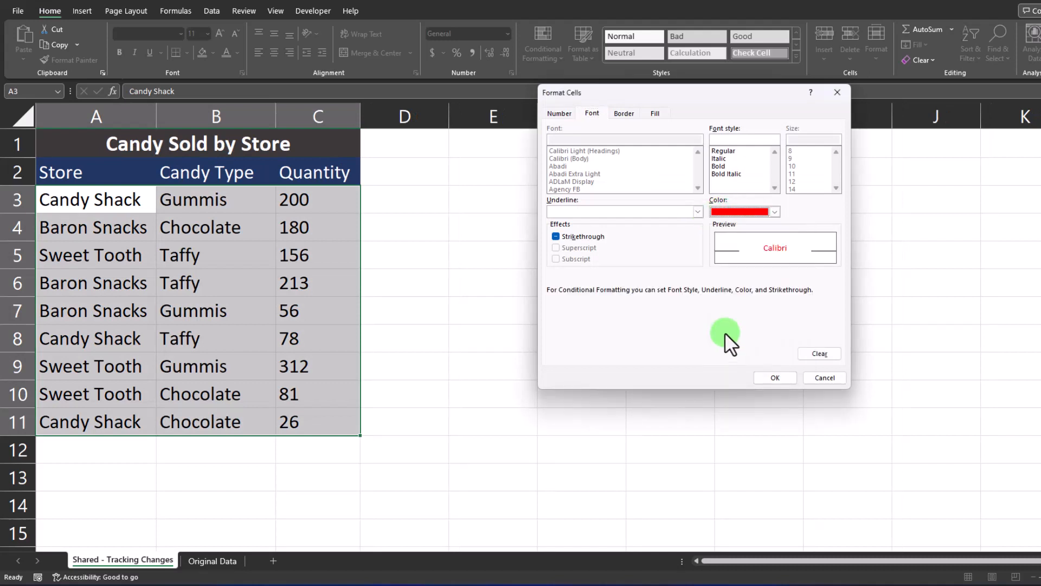
left_click(656, 113)
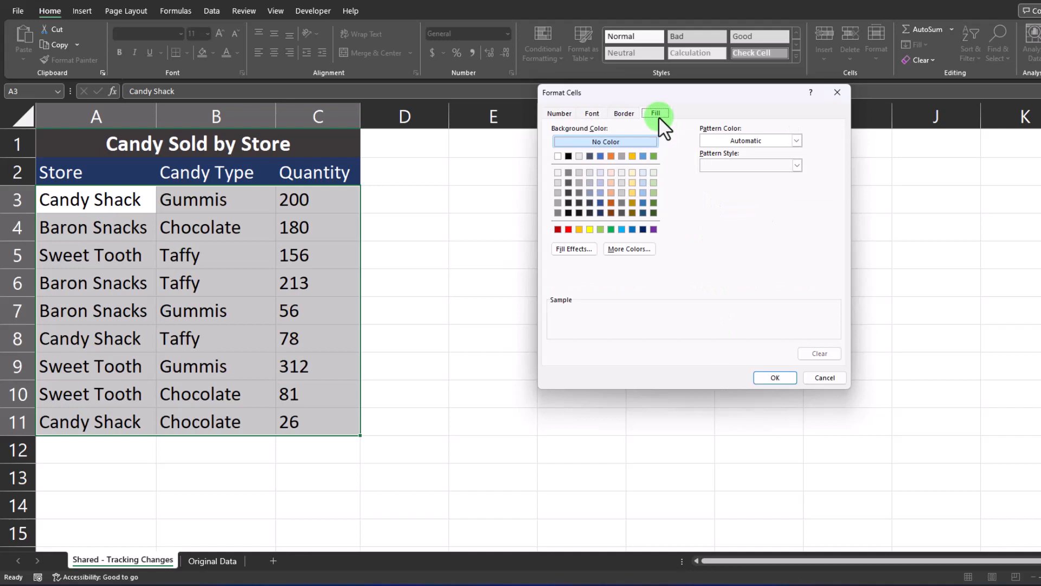
left_click(589, 229)
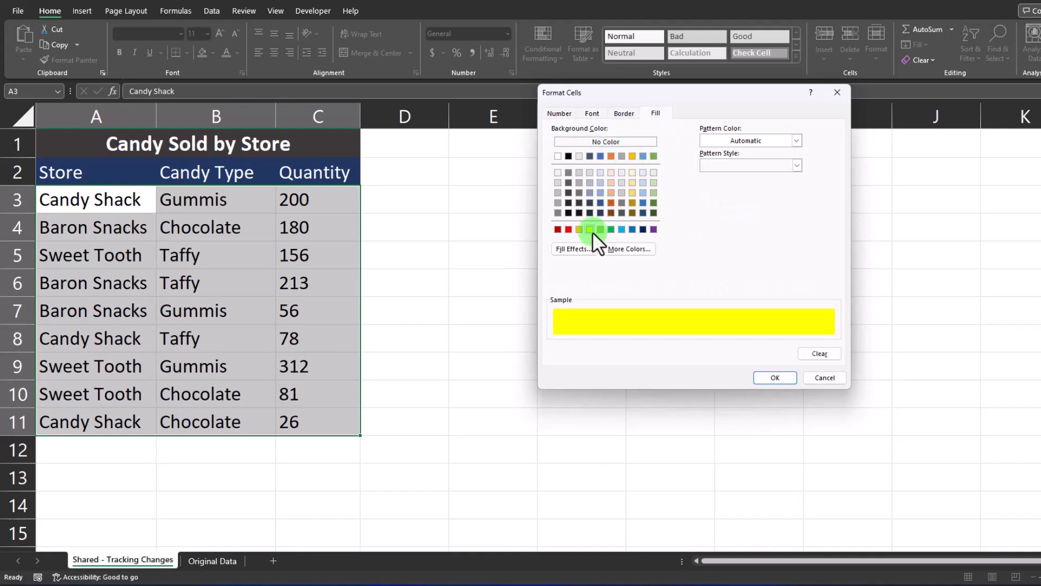
left_click(774, 377)
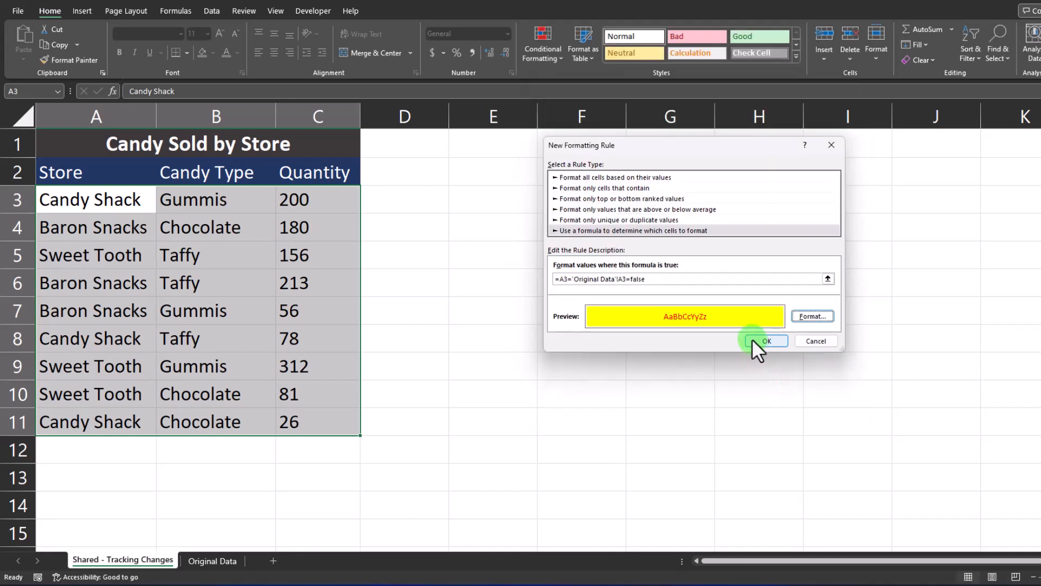
Step: Apply the rule, enter Taffy in B3 and select C8 to change its quantity to 90
left_click(767, 341)
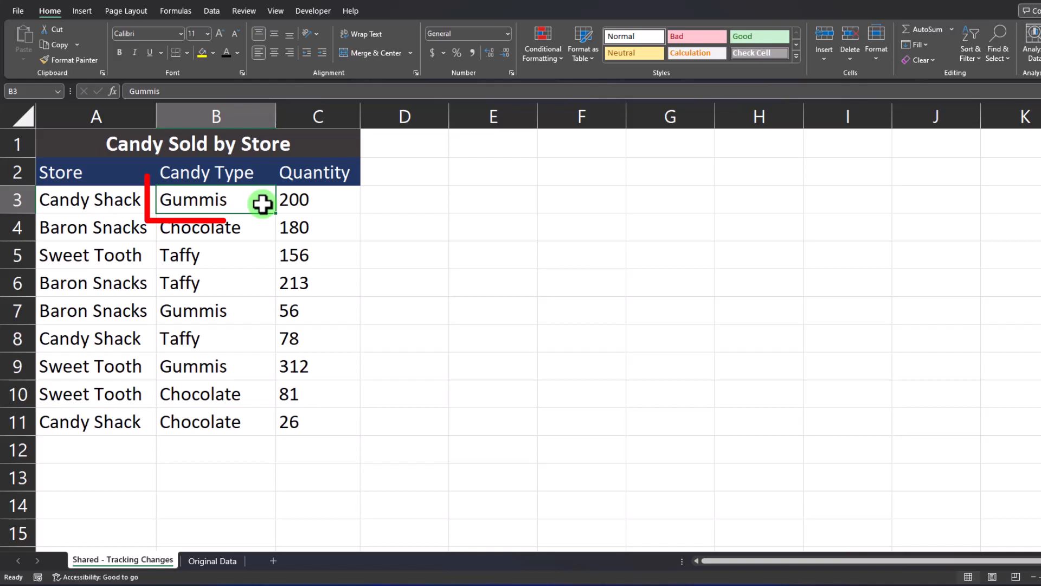
type("Taffy")
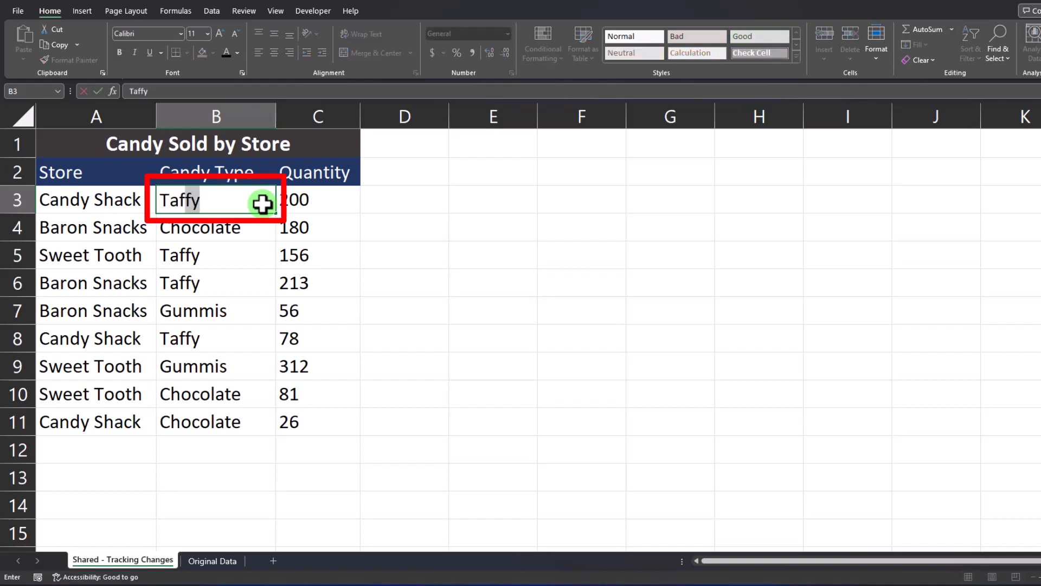
key("Enter")
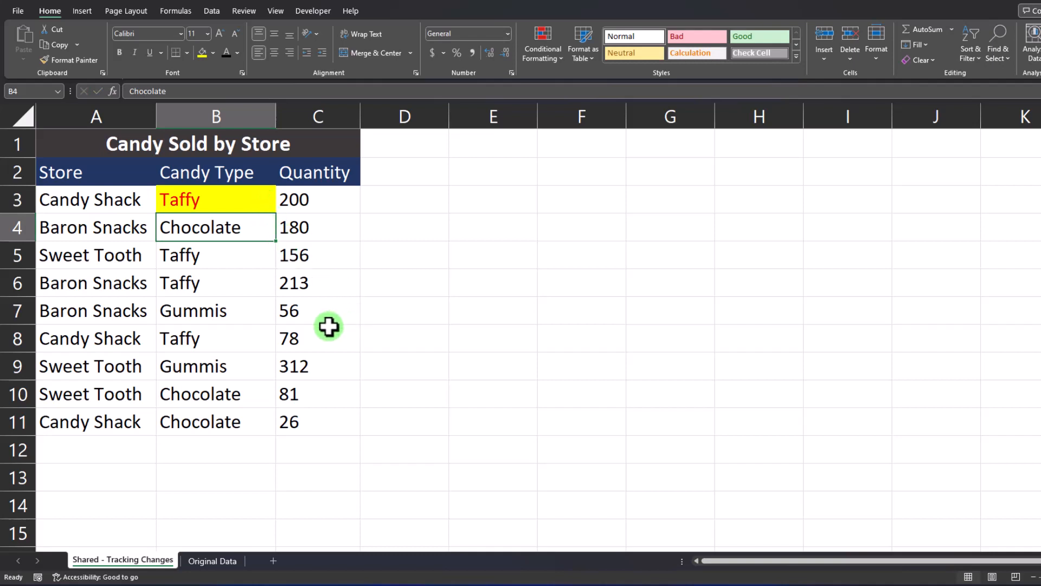
left_click(316, 338)
type("90")
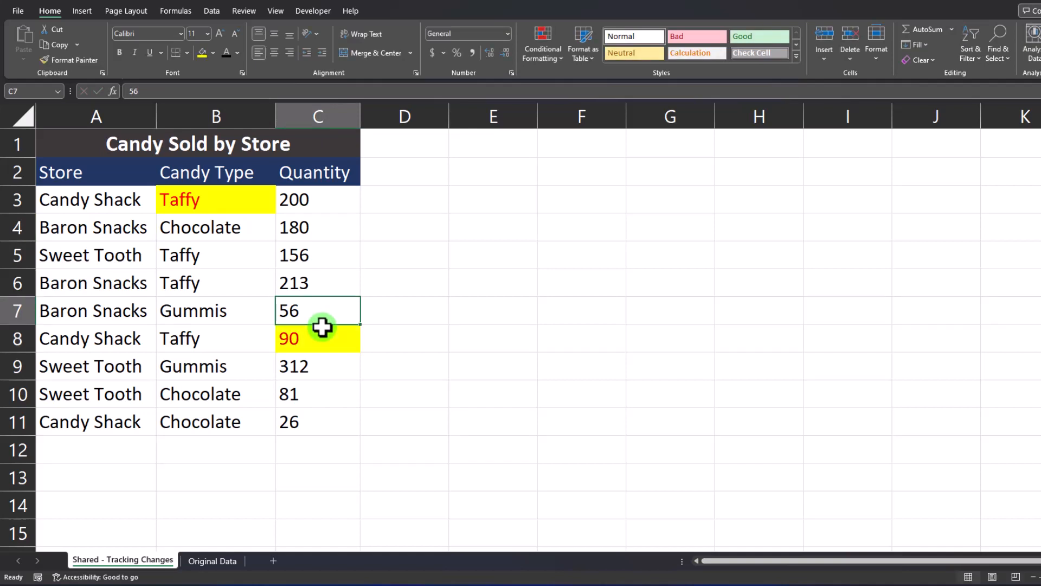
mouse_move(240, 517)
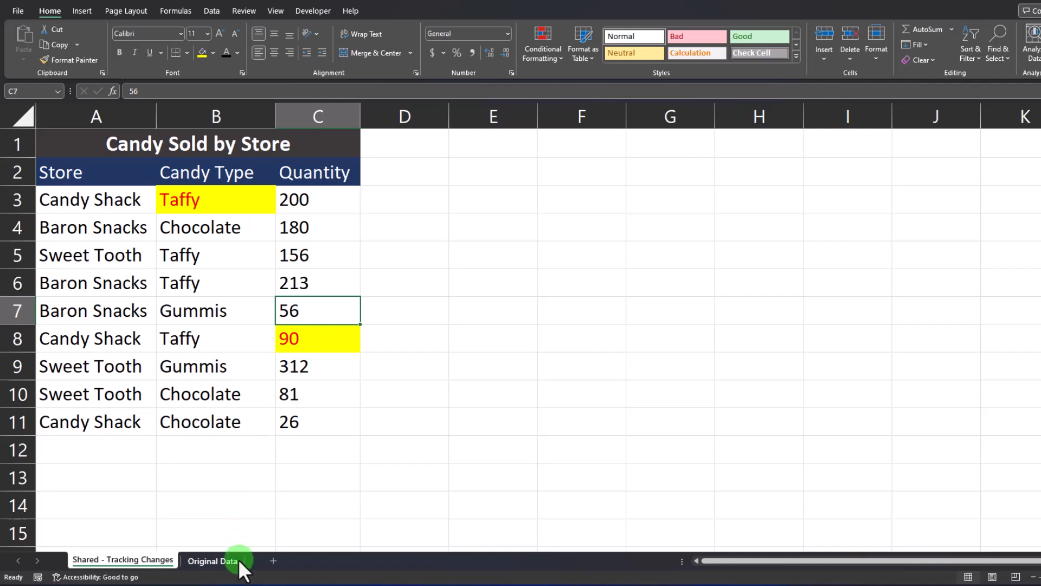
Step: Hide the Original Data sheet from its tab menu
right_click(212, 561)
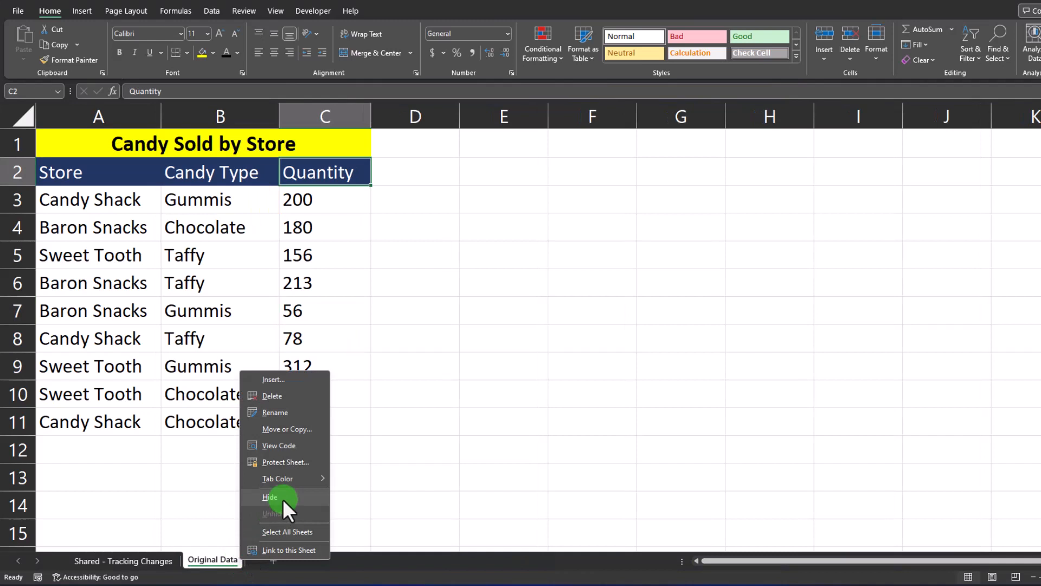
left_click(270, 497)
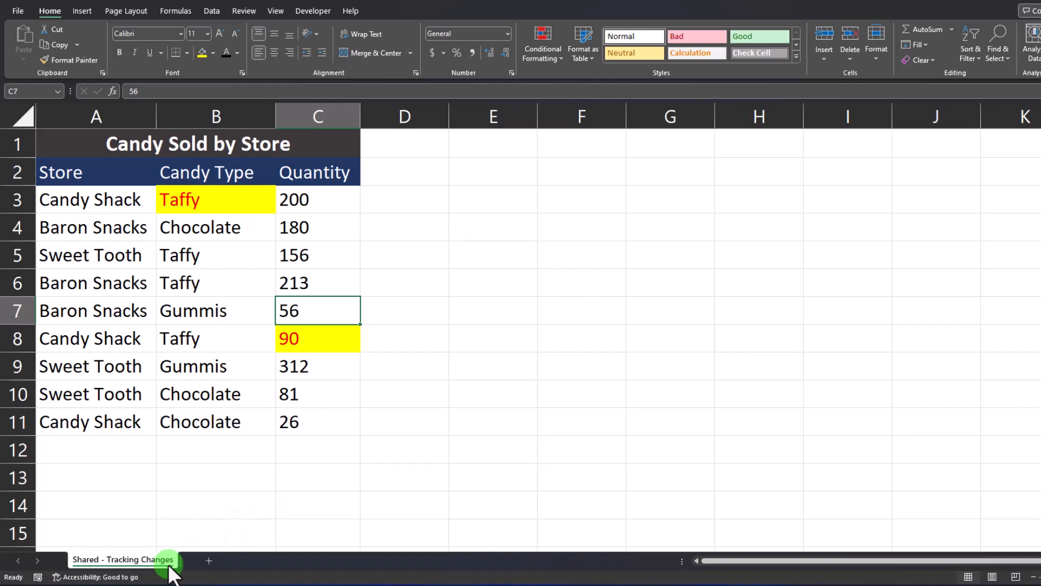
Step: Unhide the Original Data sheet from the tracking sheet's tab menu
right_click(125, 560)
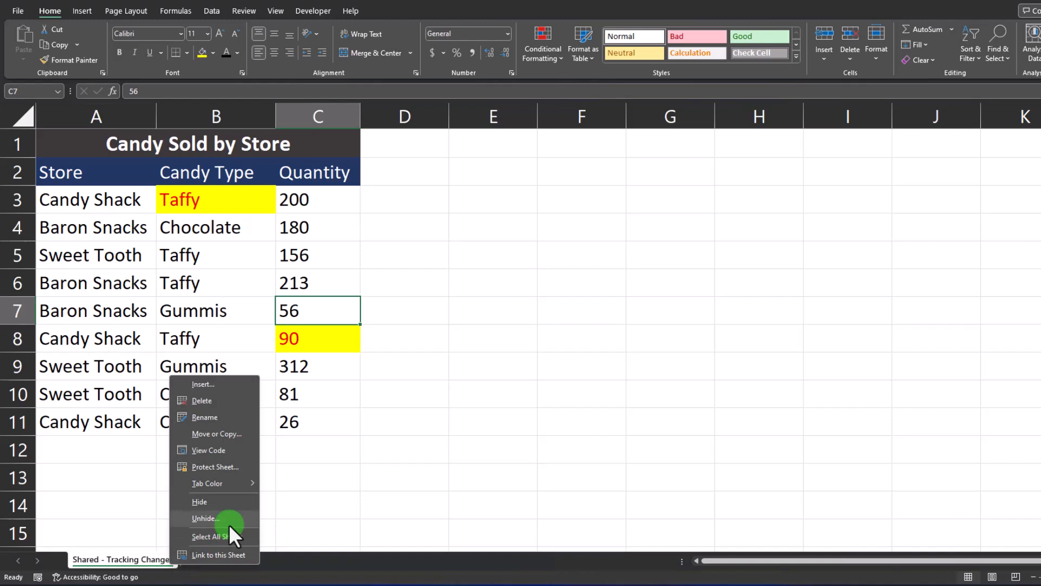
left_click(206, 518)
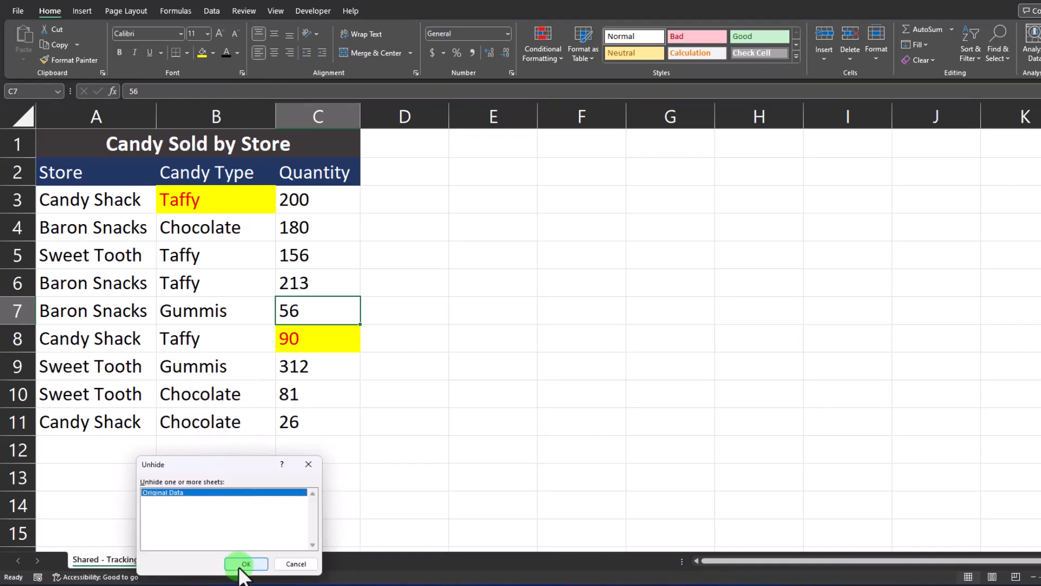
left_click(249, 564)
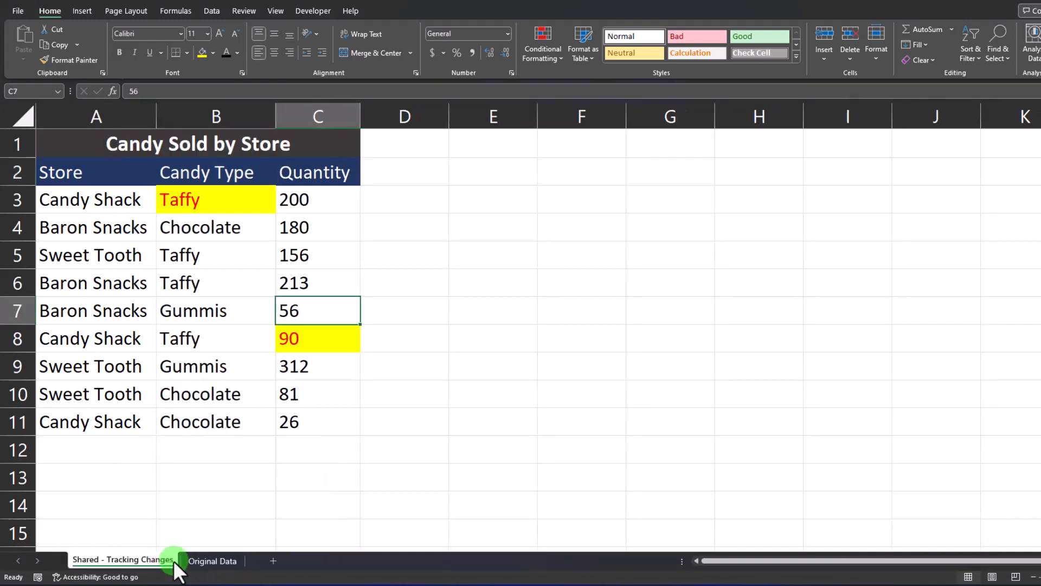
Step: Copy the store data in A3:C11 for pasting into the Original Data sheet
left_click_drag(95, 200, 318, 421)
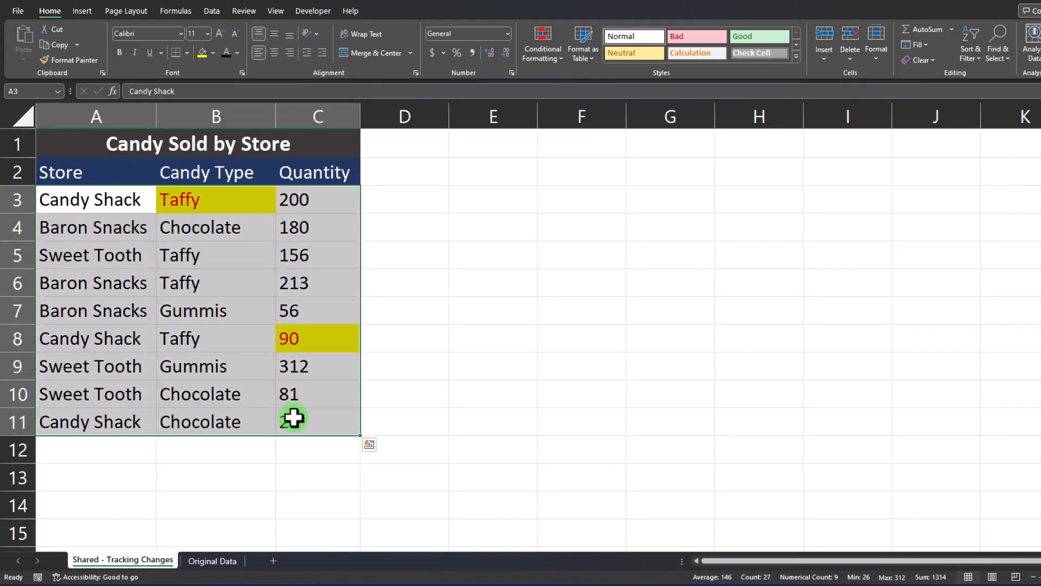
key("Ctrl+C")
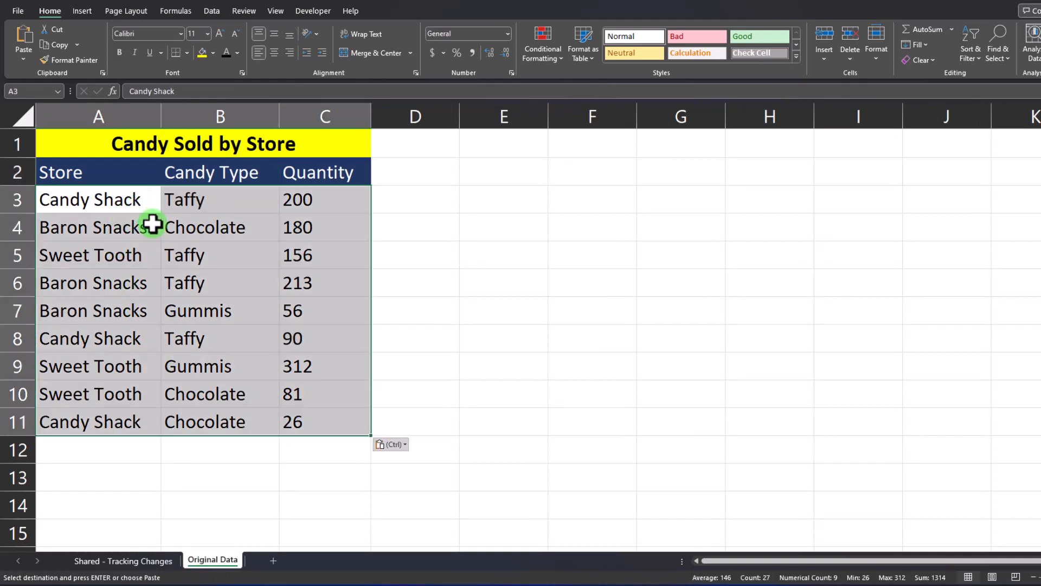
left_click(126, 560)
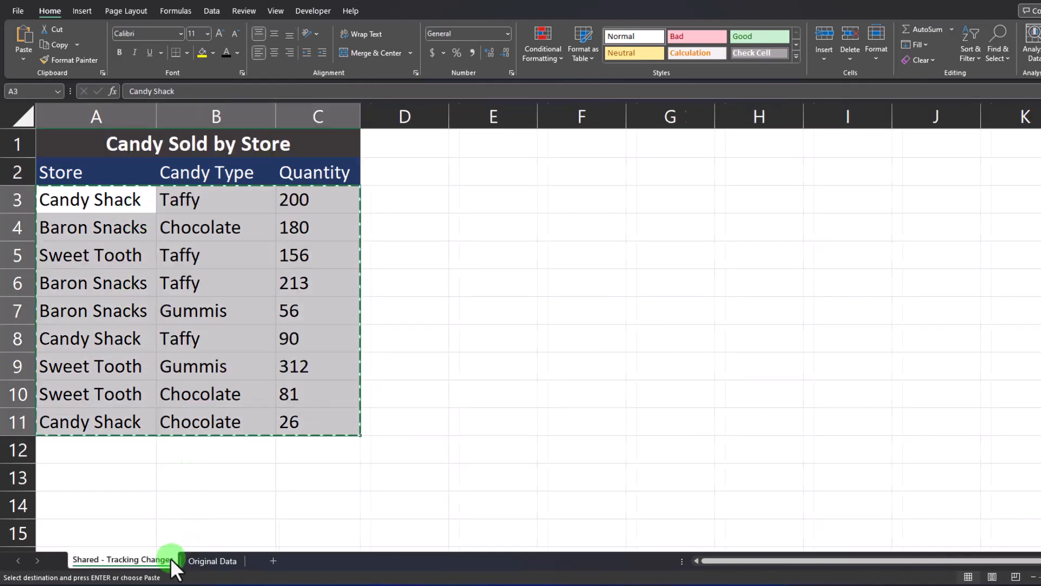